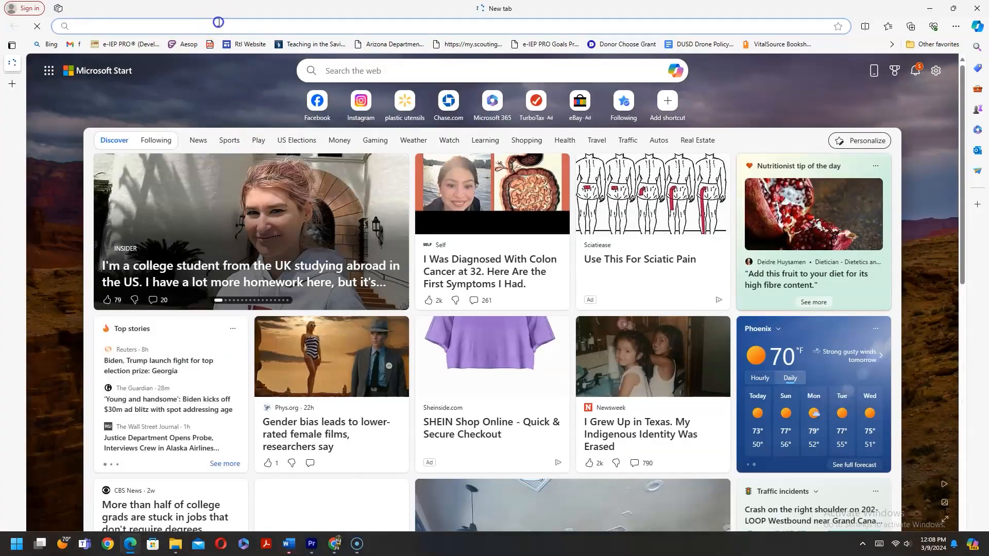
type("https://www.dropbox.com/scl/fo/e7zkhc1k0taslmrzus6il/h?rlkey=js4w7hdpmlb0xpy2i02eyxj77&dl=0")
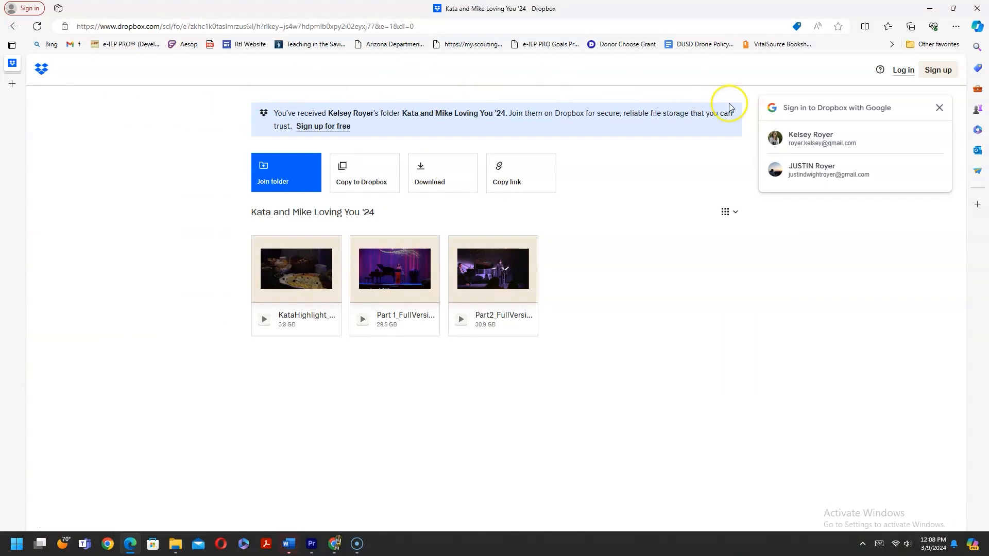
mouse_move(513, 123)
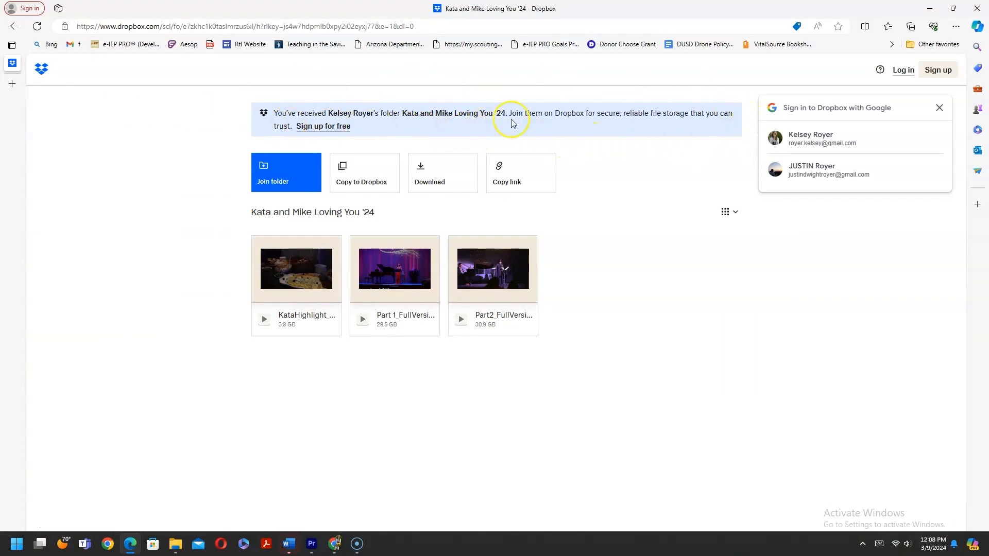
mouse_move(531, 111)
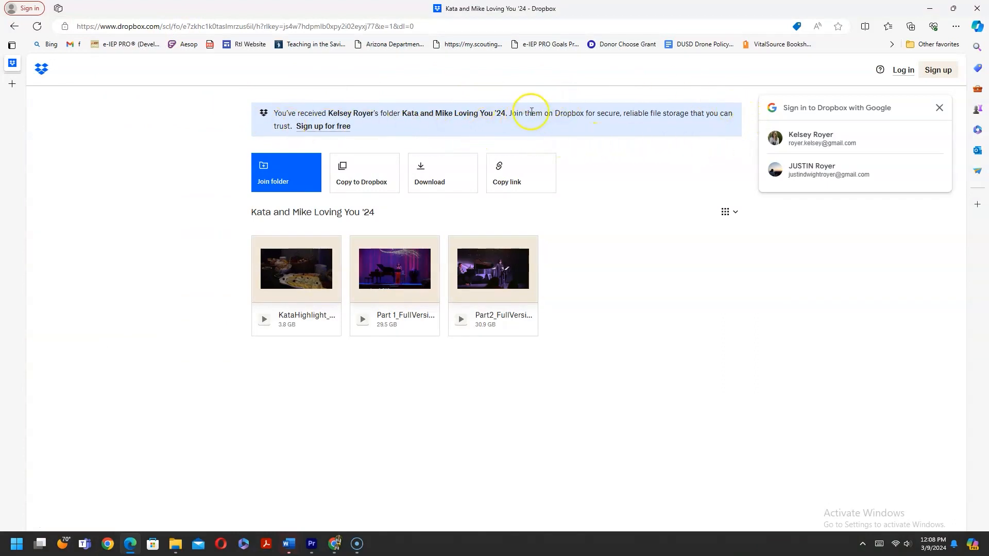
mouse_move(284, 297)
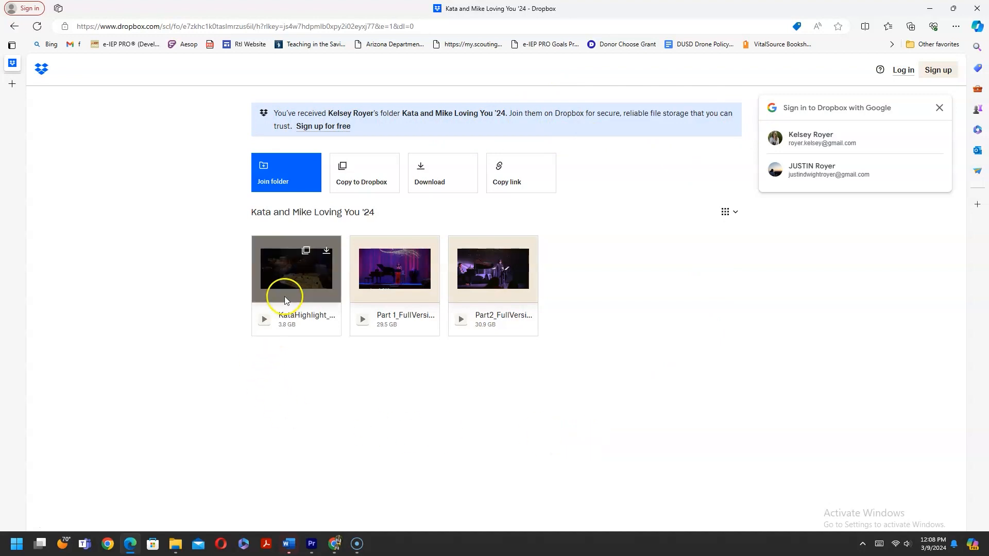
mouse_move(326, 252)
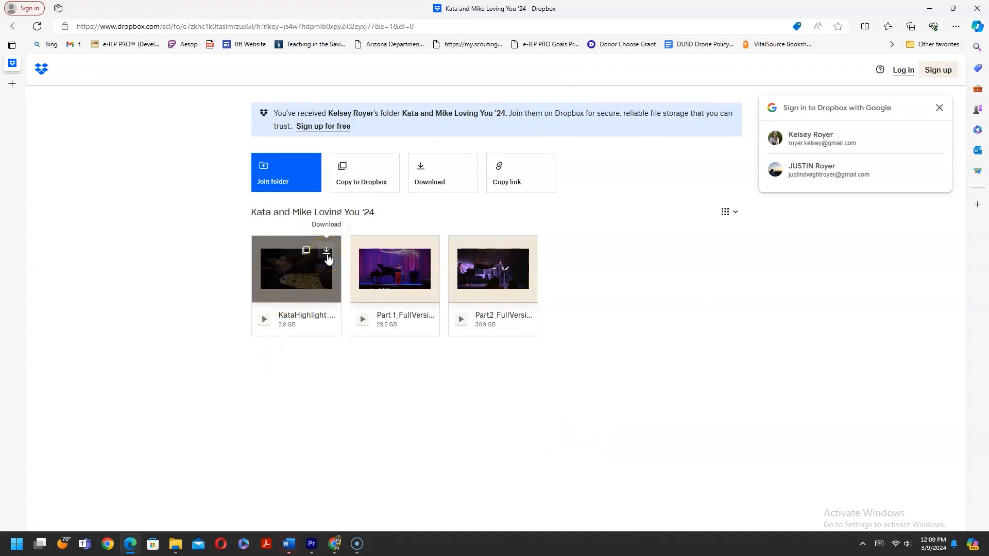
Step: Download the 3.8 GB KataHighlight video from the shared folder
left_click(326, 251)
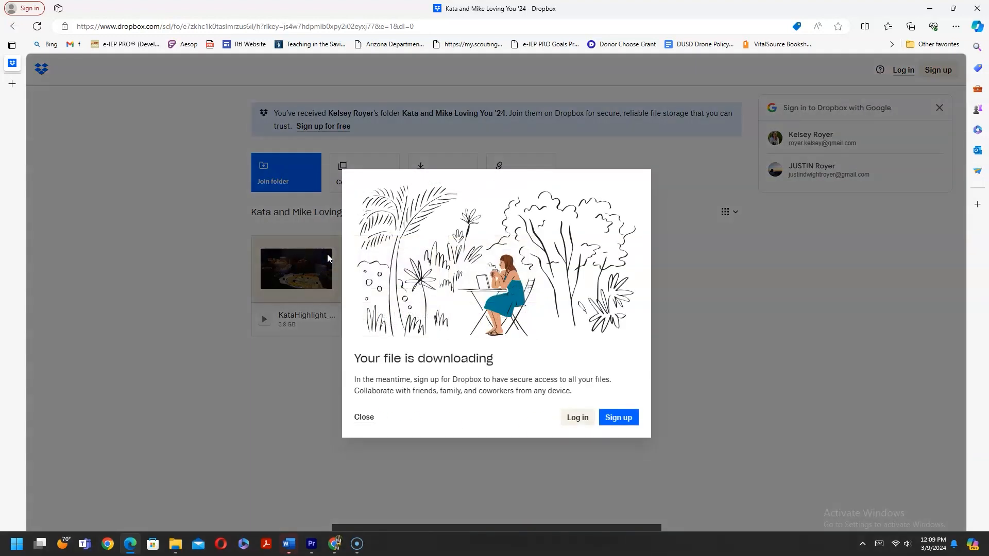
Step: Show the KataHighlight download's progress in Edge's Downloads panel and pause it around 311 MB
left_click(910, 27)
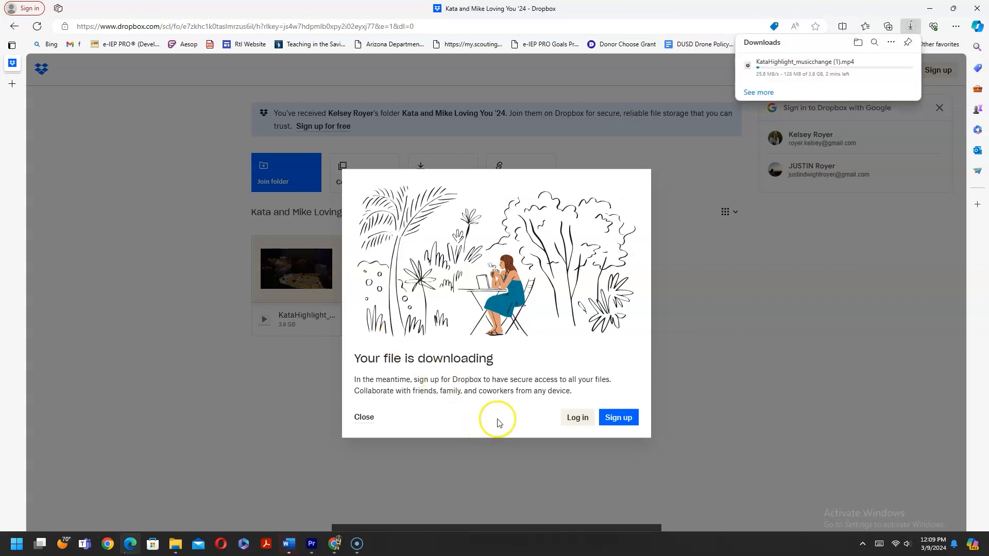
mouse_move(597, 393)
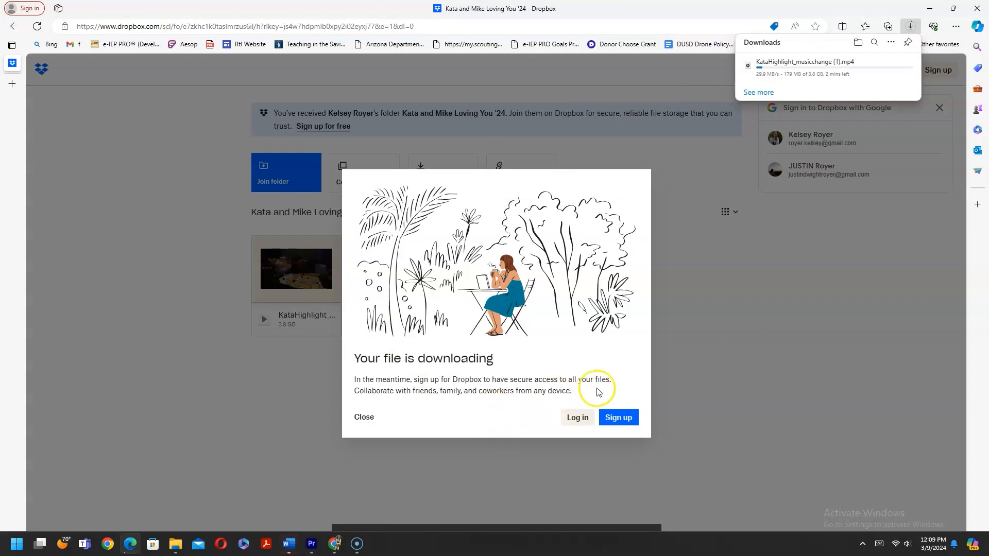
mouse_move(565, 402)
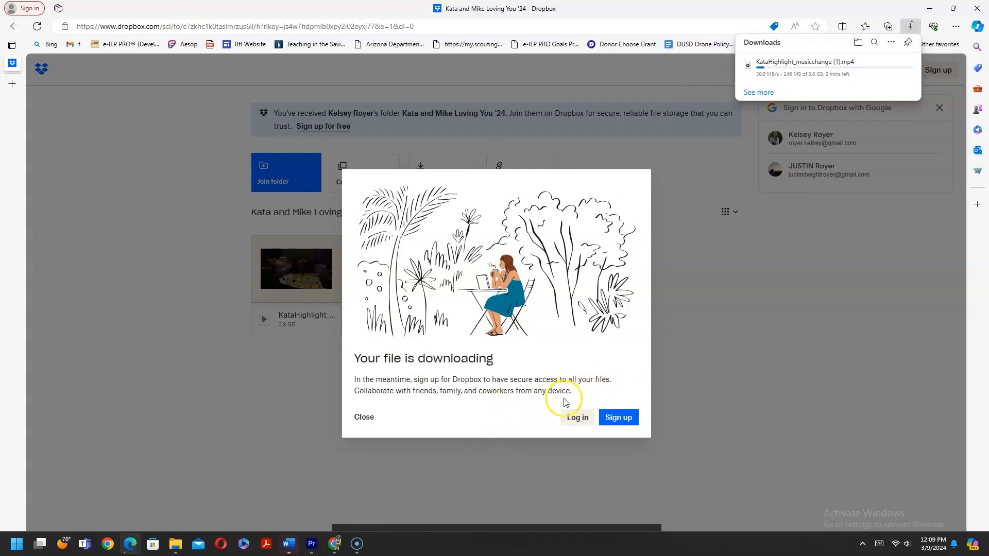
mouse_move(873, 65)
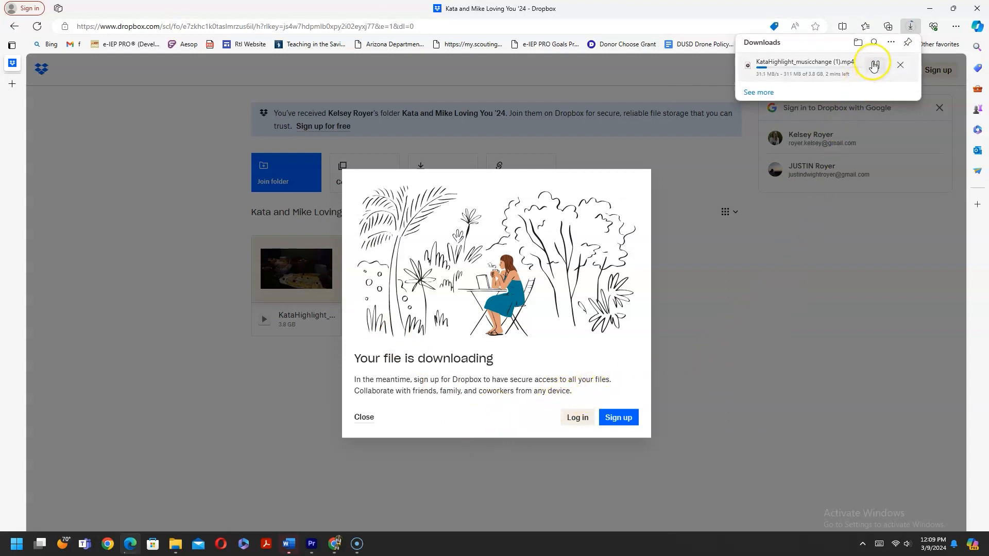
left_click(873, 66)
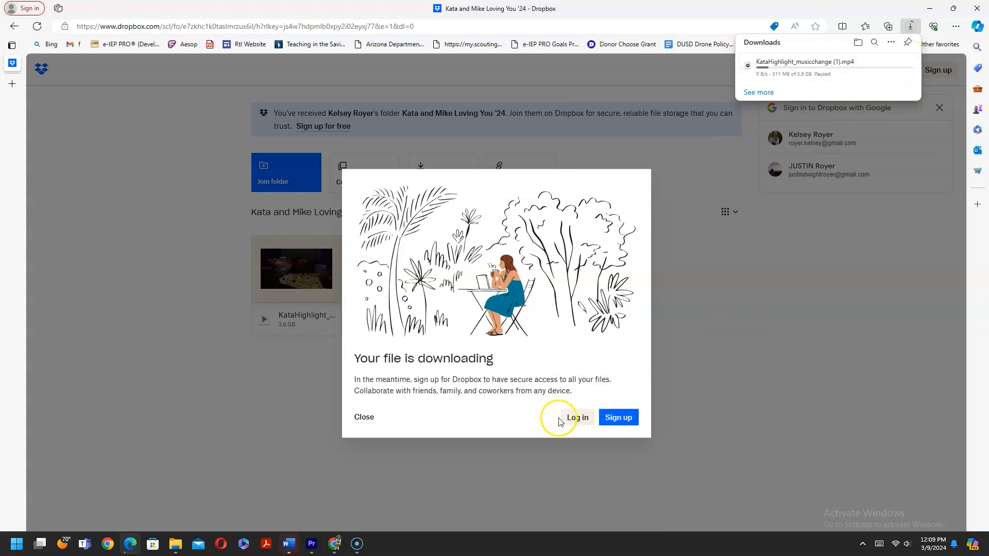